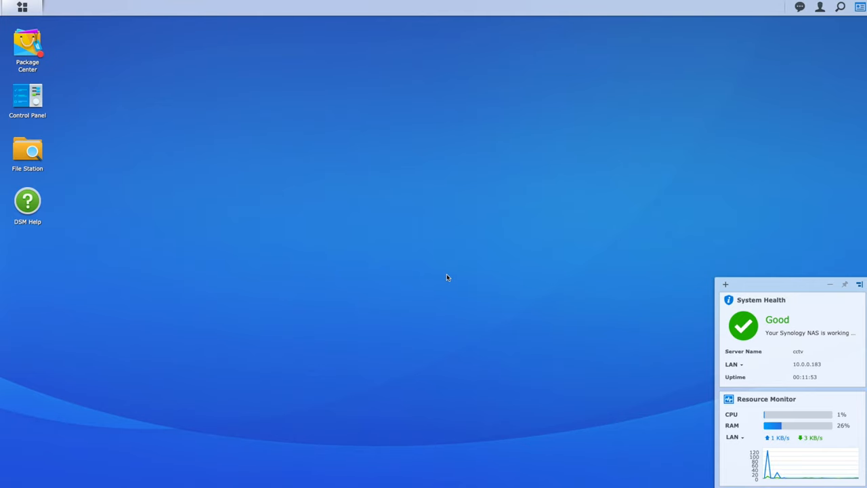
pyautogui.moveTo(522, 165)
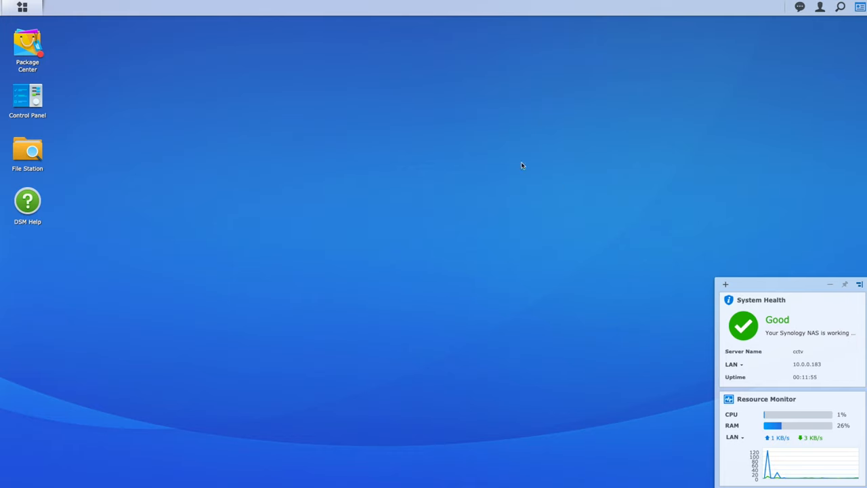
pyautogui.moveTo(122, 91)
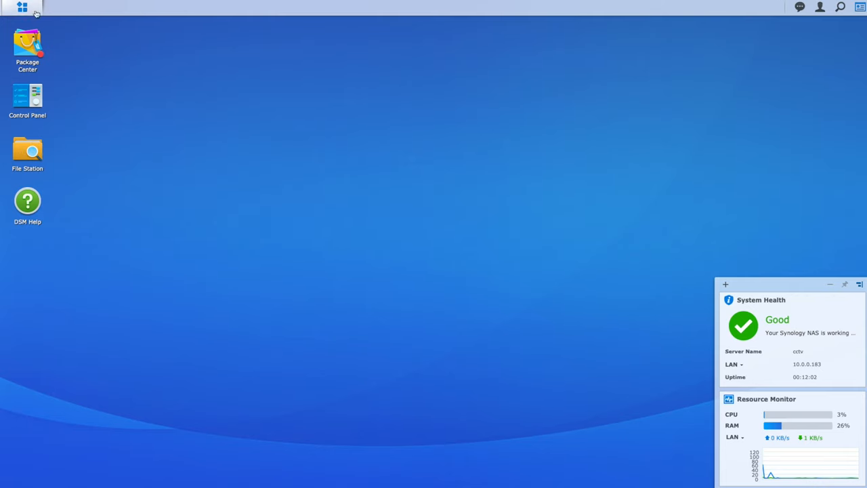
pyautogui.moveTo(22, 7)
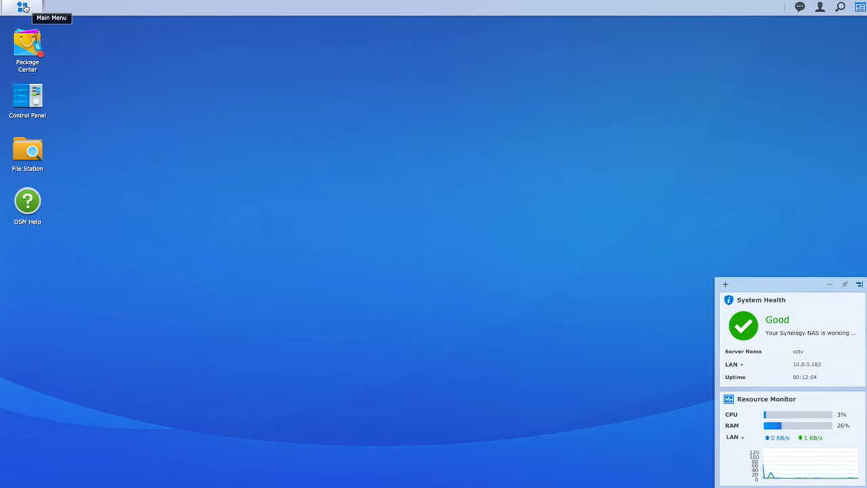
# Show the full application list from the DSM Main Menu.
pyautogui.click(22, 7)
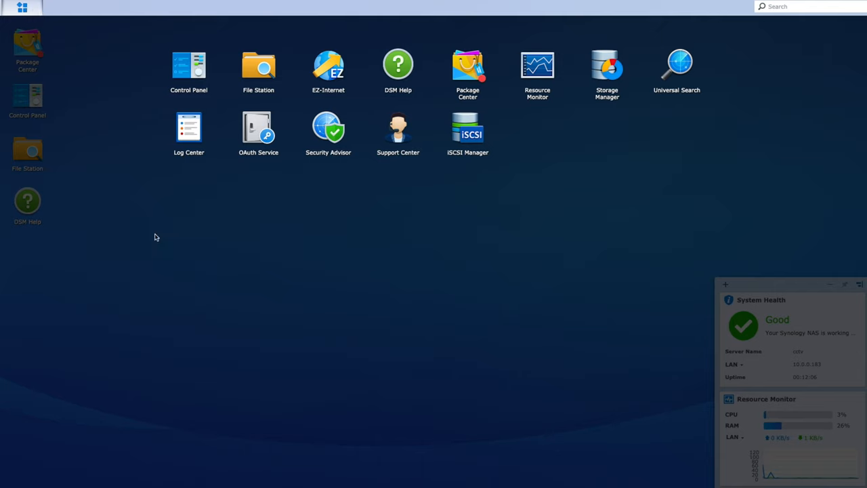
pyautogui.moveTo(419, 243)
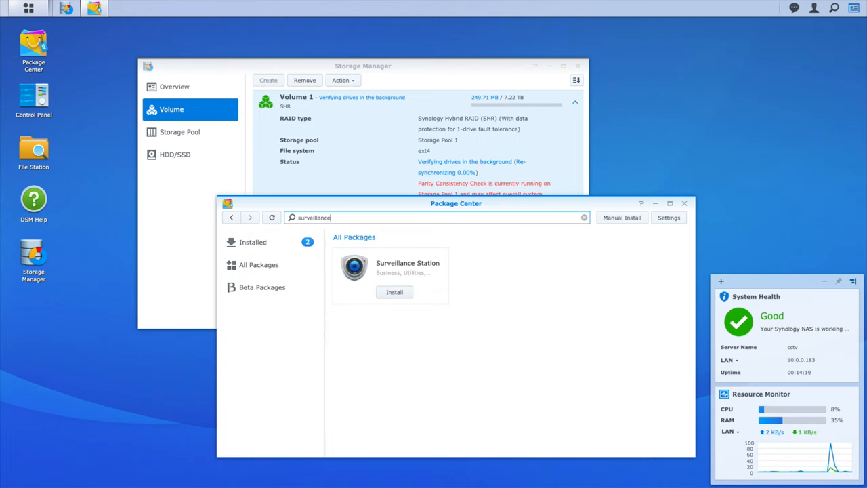
# Start installing Surveillance Station in Package Center so its download begins at 0%.
pyautogui.click(394, 293)
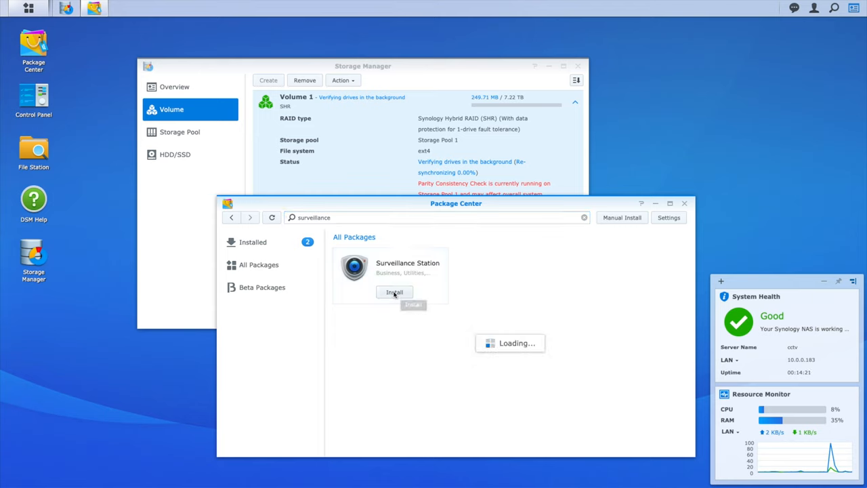
pyautogui.click(394, 293)
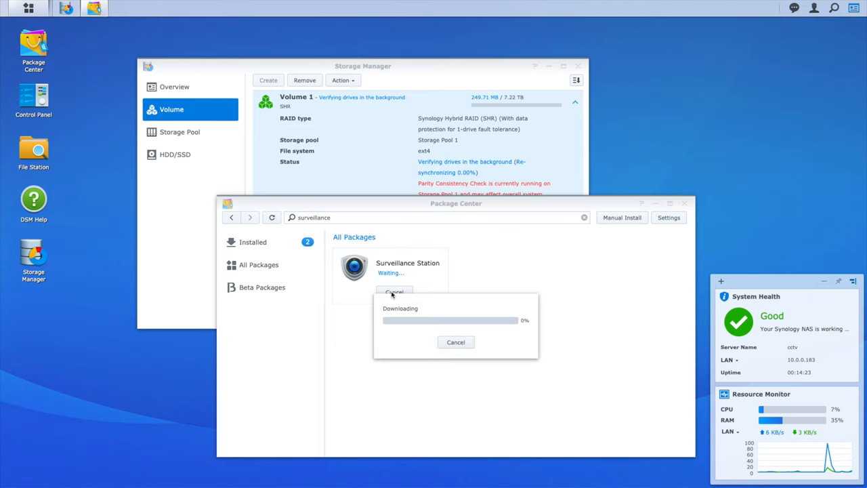